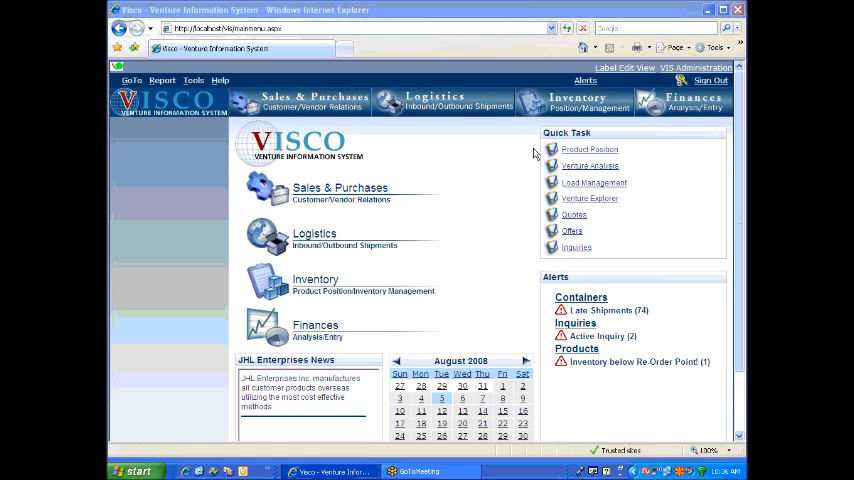
mouse_move(590, 150)
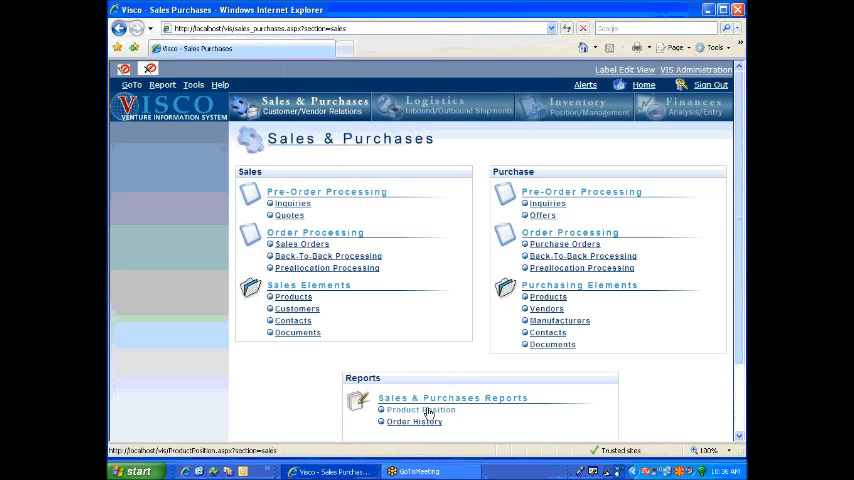
Start a Product Position report for Sorbic Acid with a unit of measure and preview it
left_click(418, 410)
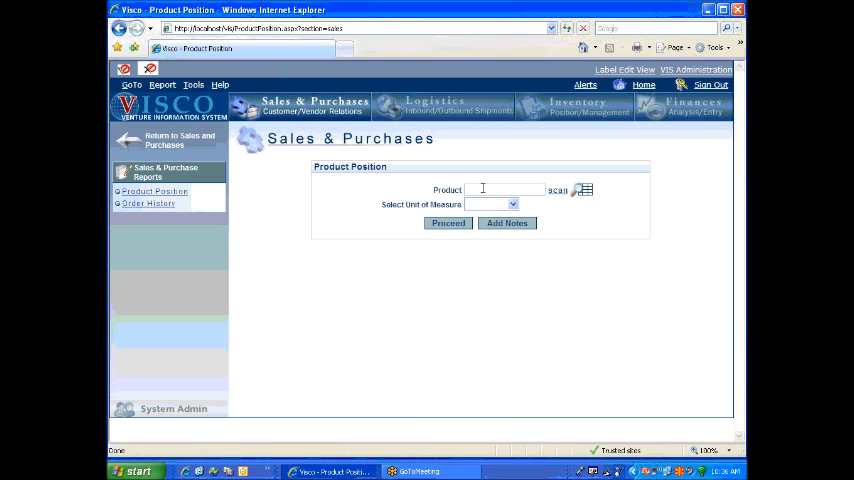
left_click(558, 190)
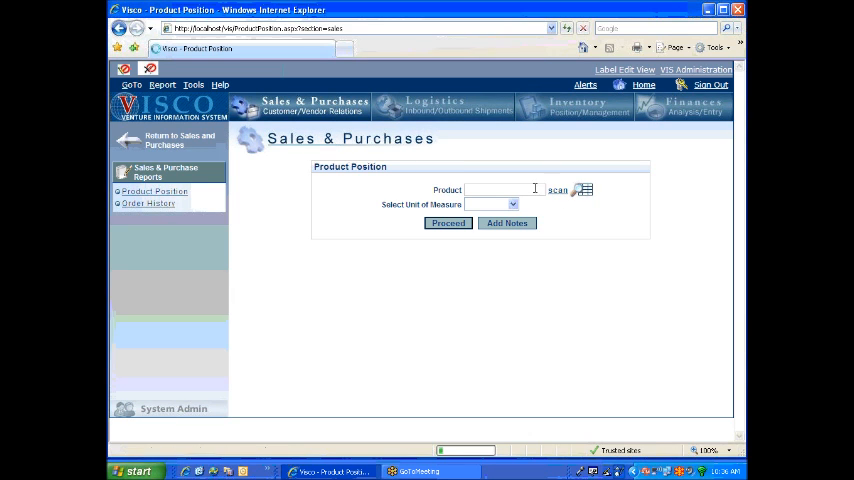
left_click(584, 190)
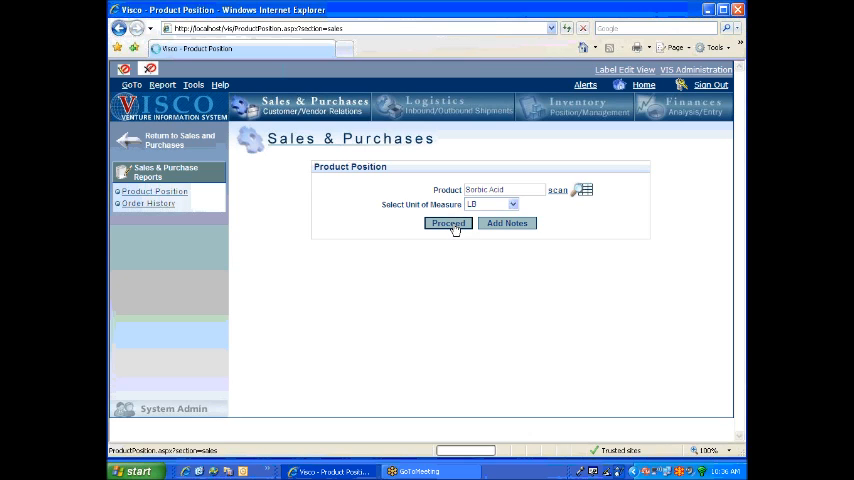
left_click(448, 224)
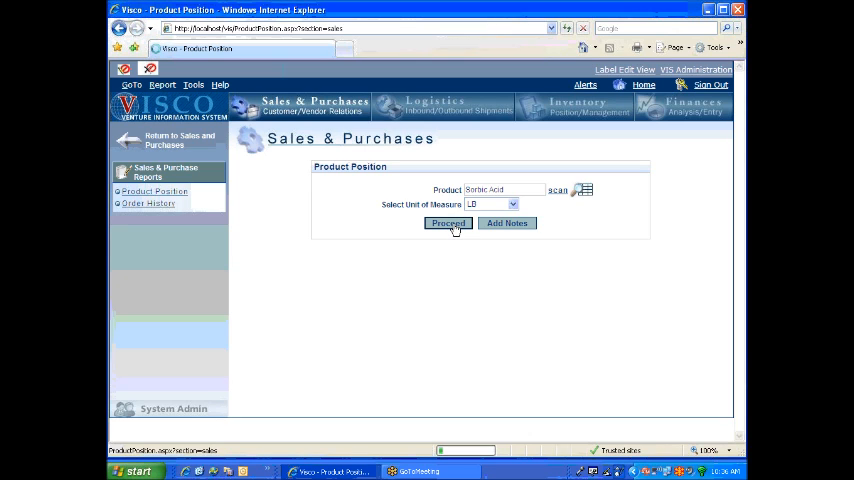
Let the Sorbic Acid position report open as an Excel worksheet of monthly quantities
left_click(448, 224)
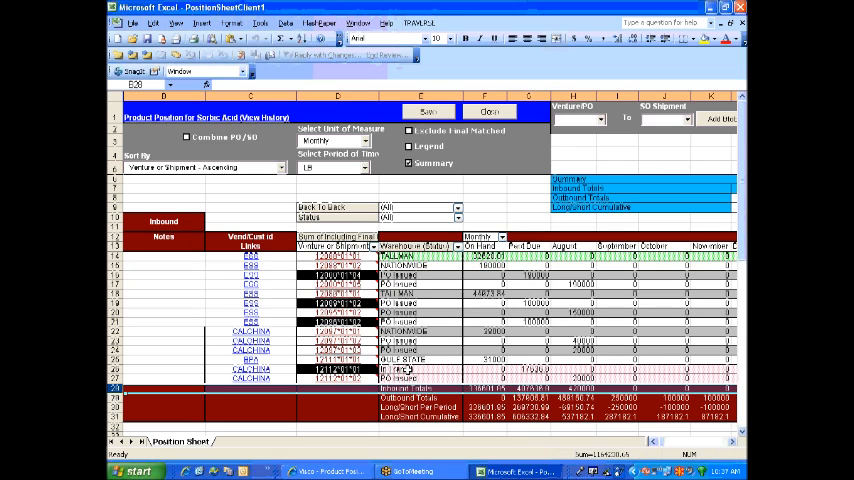
mouse_move(480, 302)
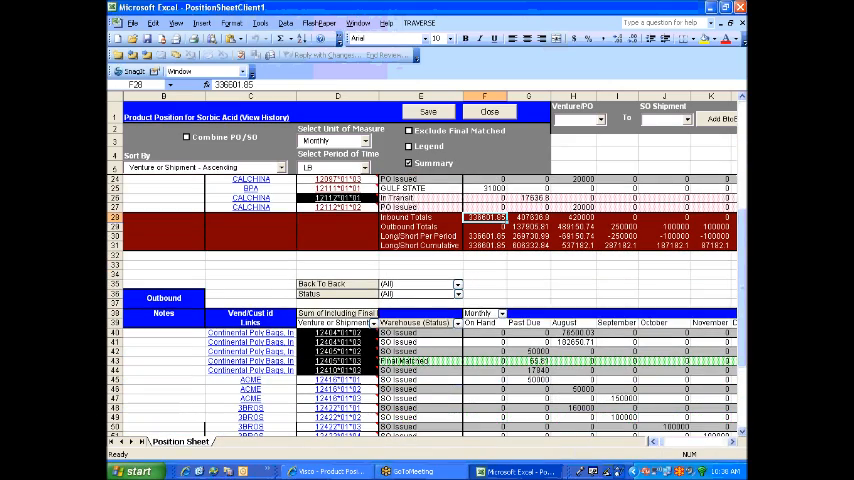
scroll("down", 3)
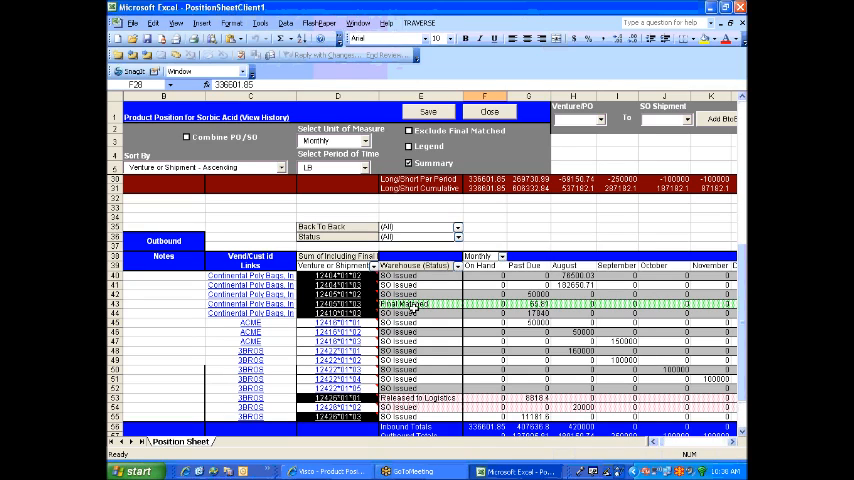
mouse_move(420, 392)
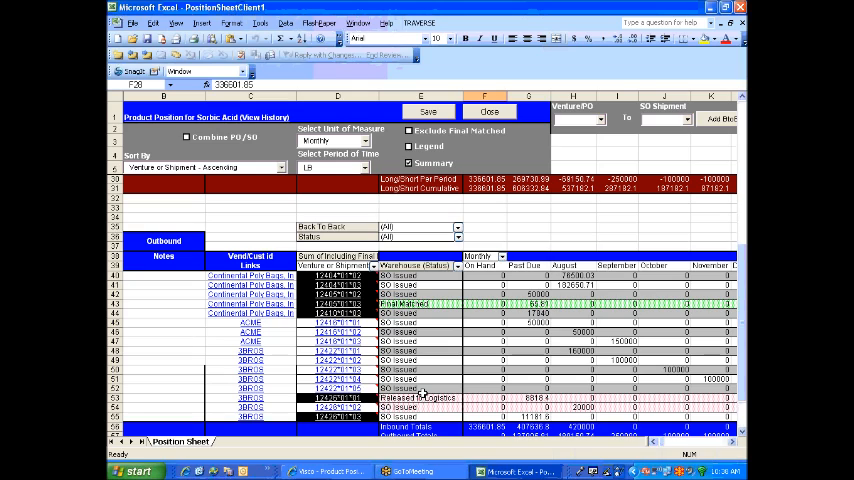
mouse_move(448, 392)
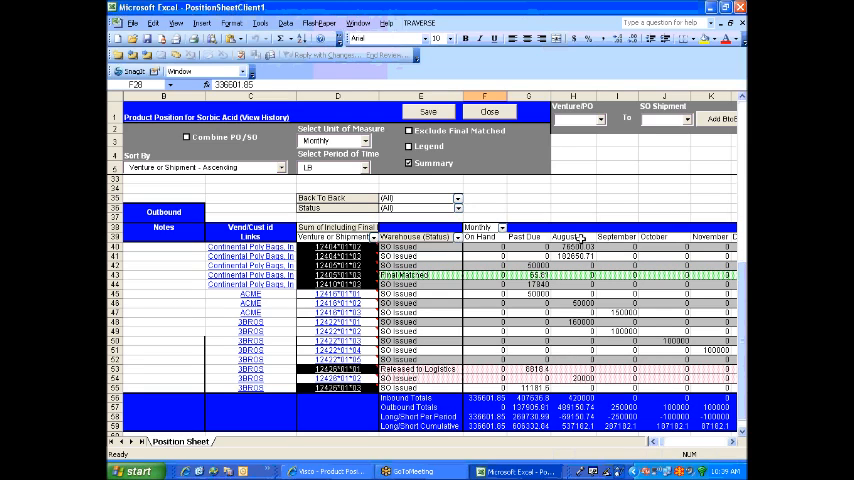
mouse_move(588, 400)
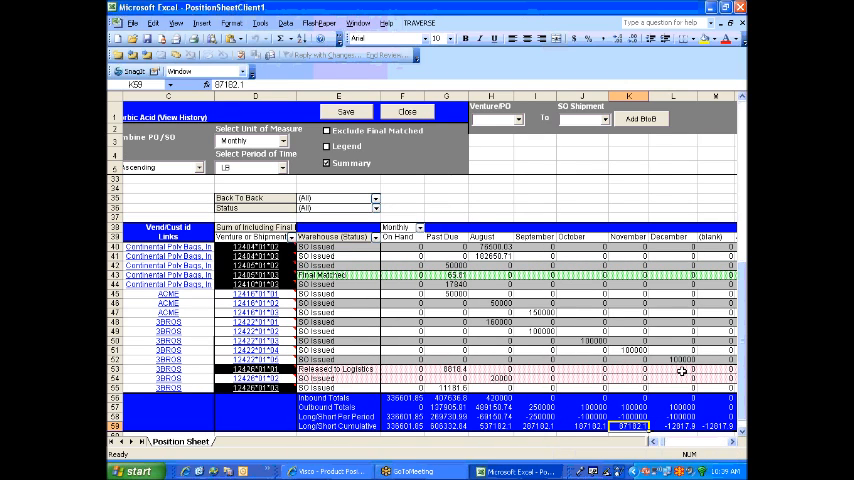
mouse_move(684, 428)
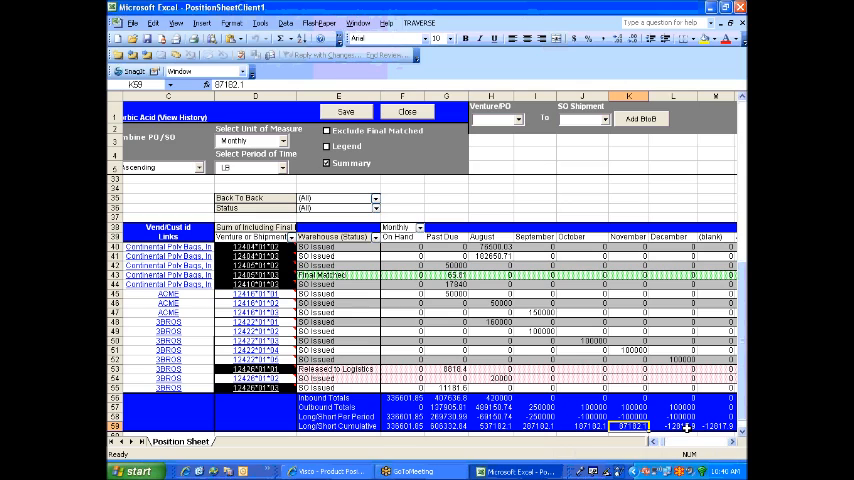
mouse_move(492, 294)
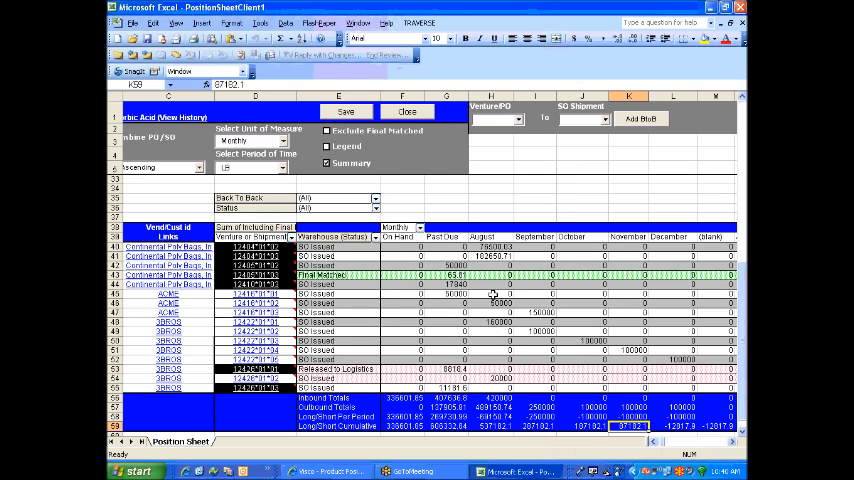
mouse_move(628, 308)
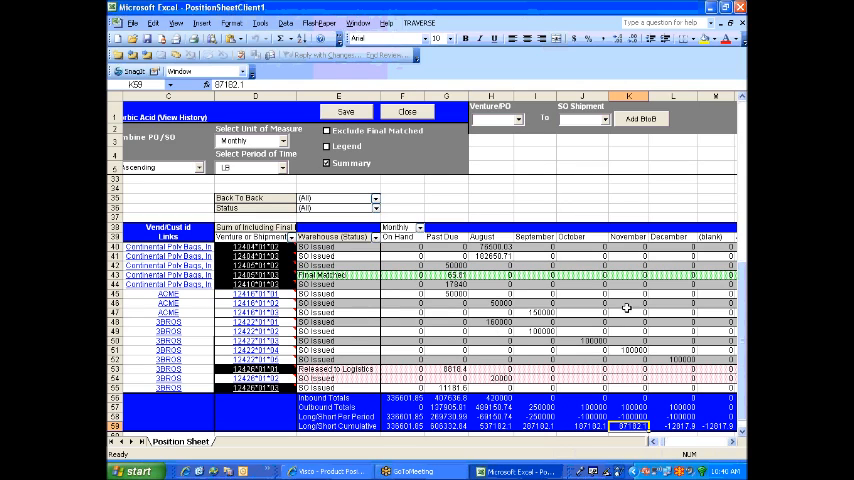
mouse_move(660, 400)
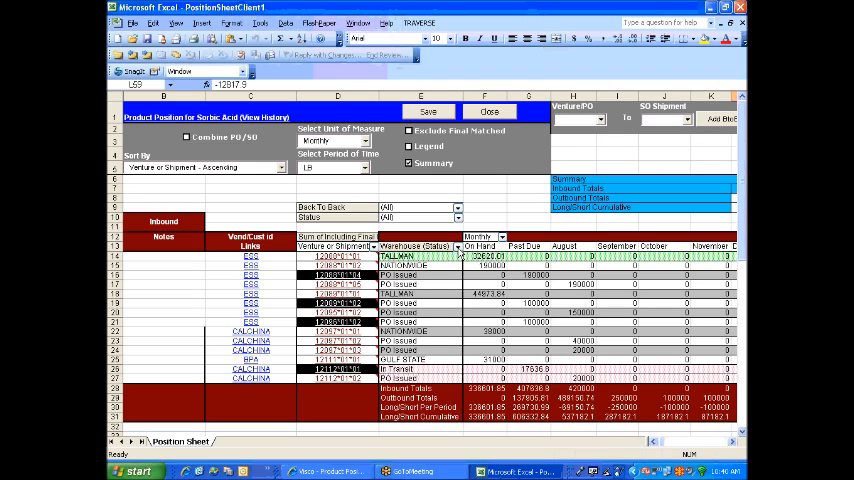
Restrict the Warehouse Status filter to a first selection of statuses
left_click(458, 246)
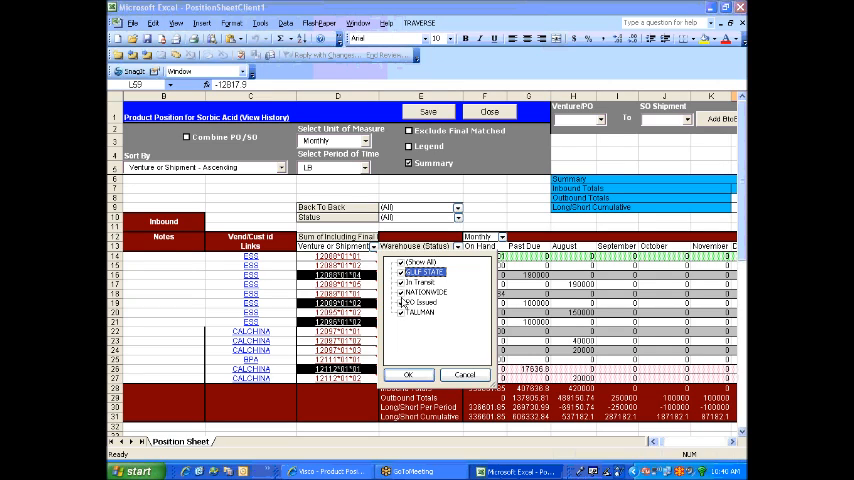
left_click(400, 262)
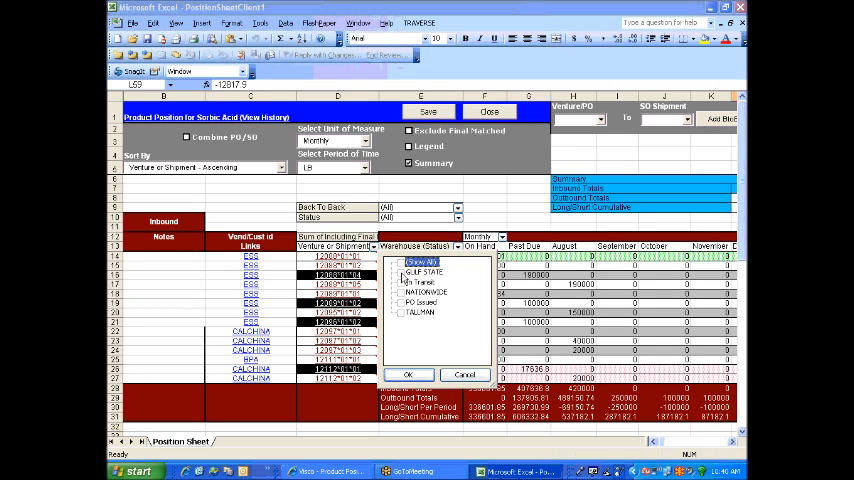
left_click(400, 312)
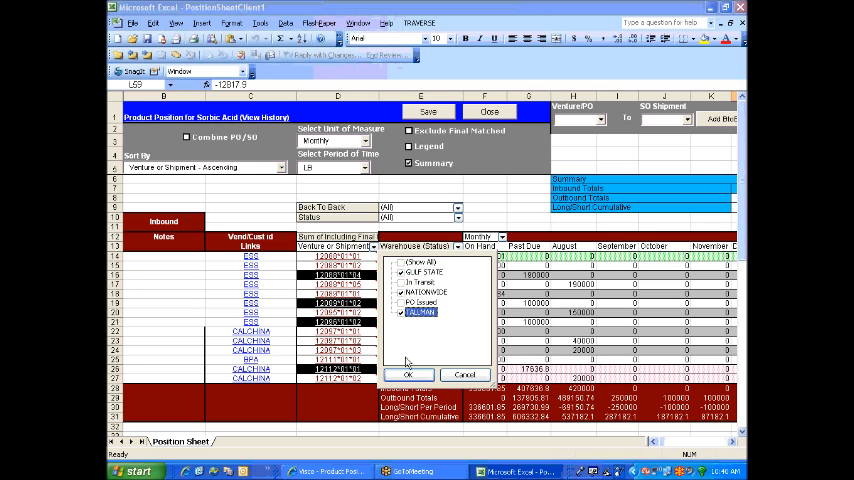
left_click(408, 374)
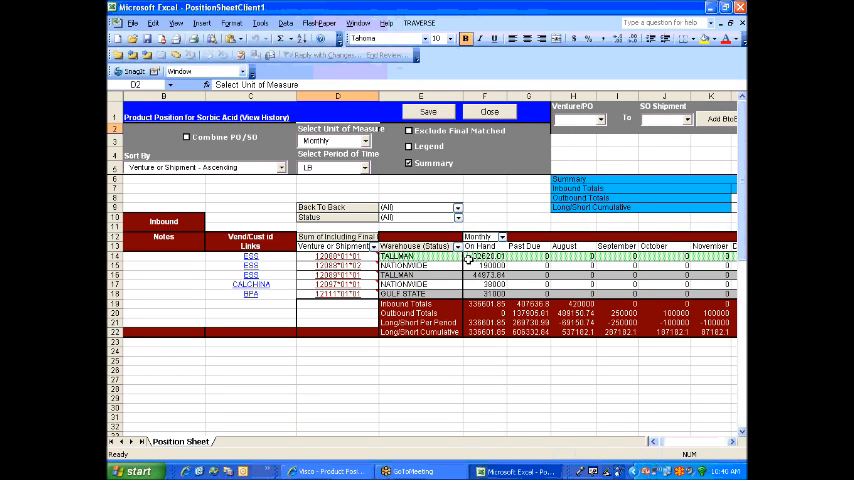
Revise the included warehouse statuses and accept replacing the sheet's contents
left_click(458, 246)
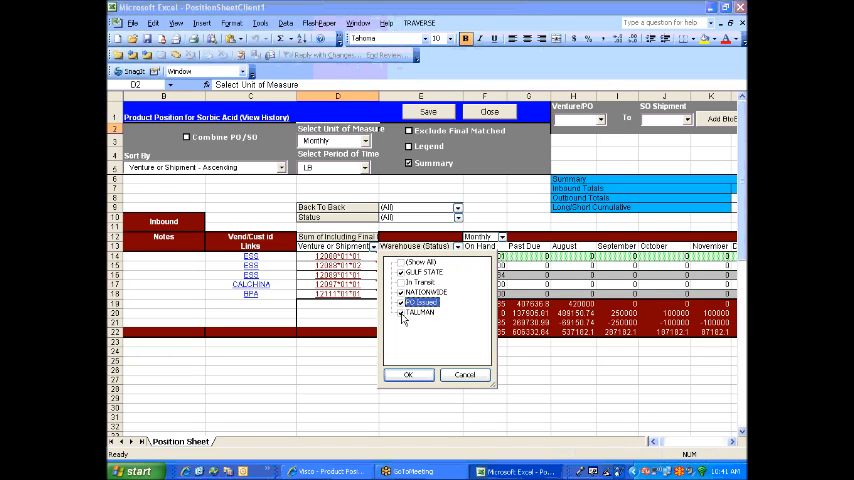
left_click(420, 272)
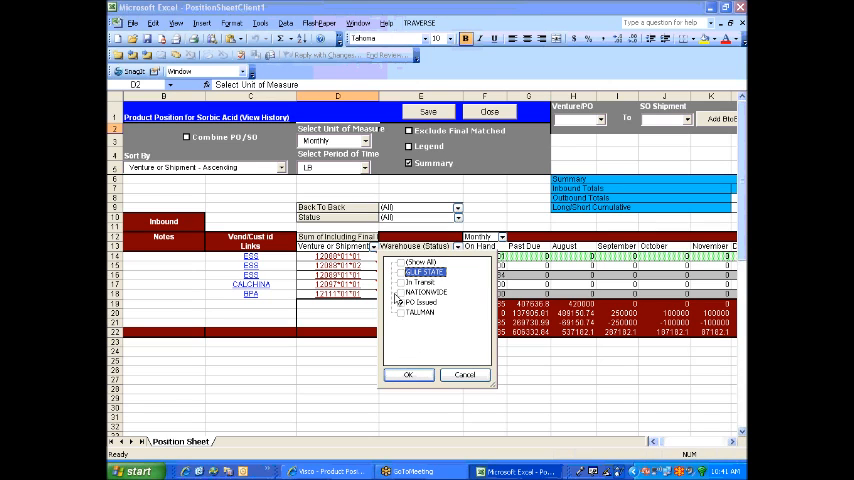
left_click(408, 376)
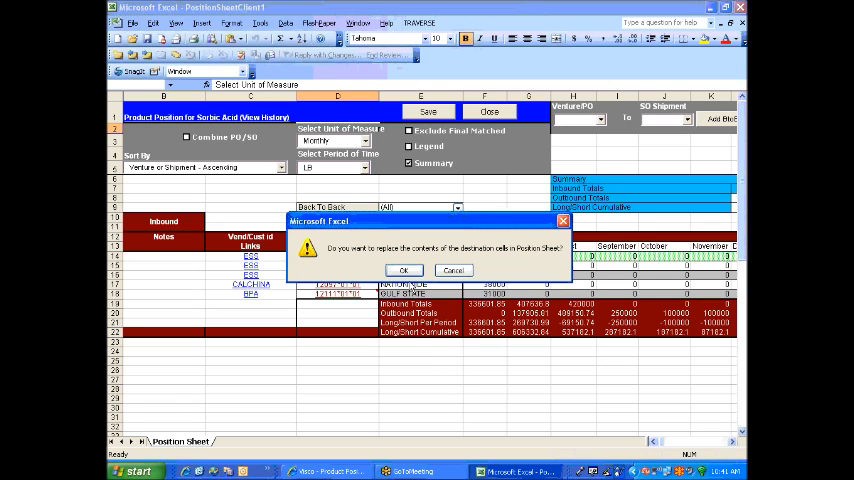
left_click(404, 270)
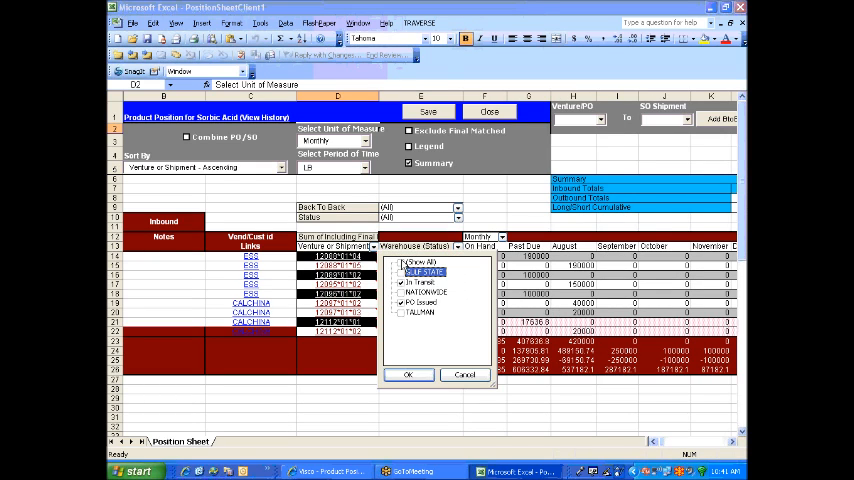
left_click(408, 376)
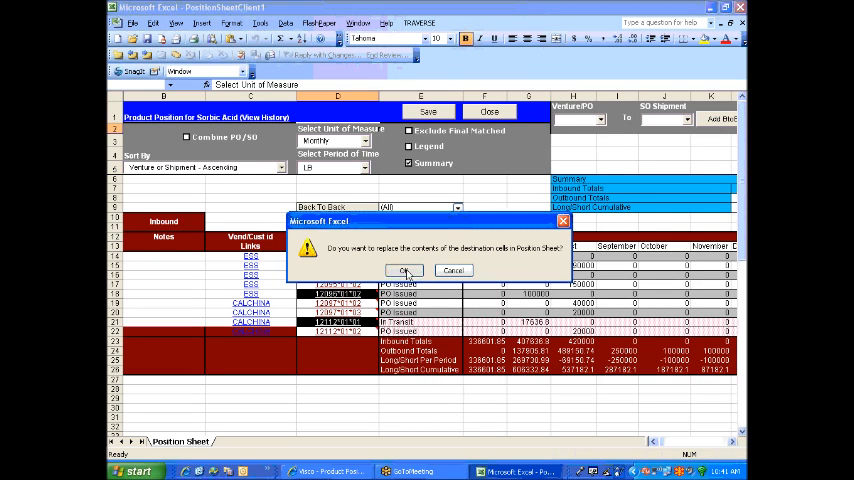
left_click(404, 270)
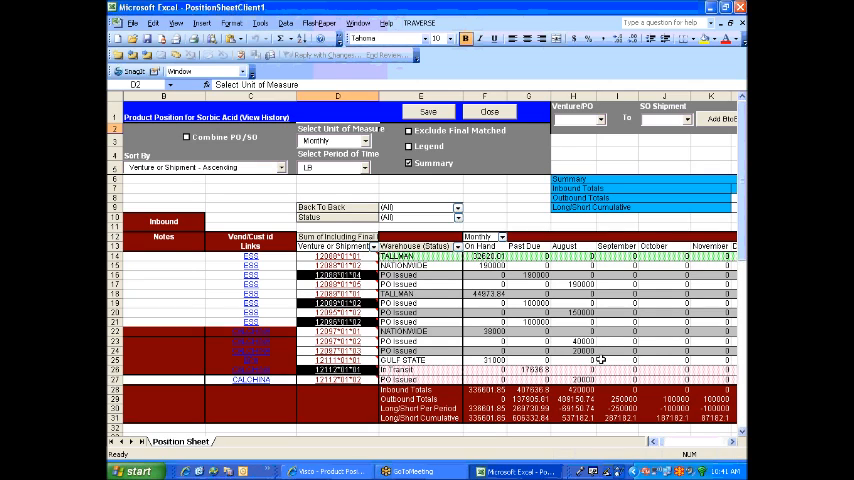
mouse_move(600, 358)
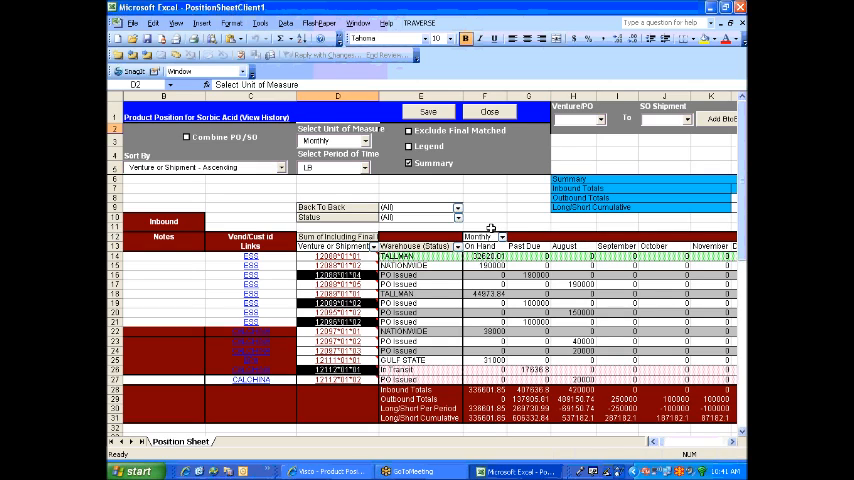
Switch the position report to another unit from the Select Unit of Measure list
left_click(366, 140)
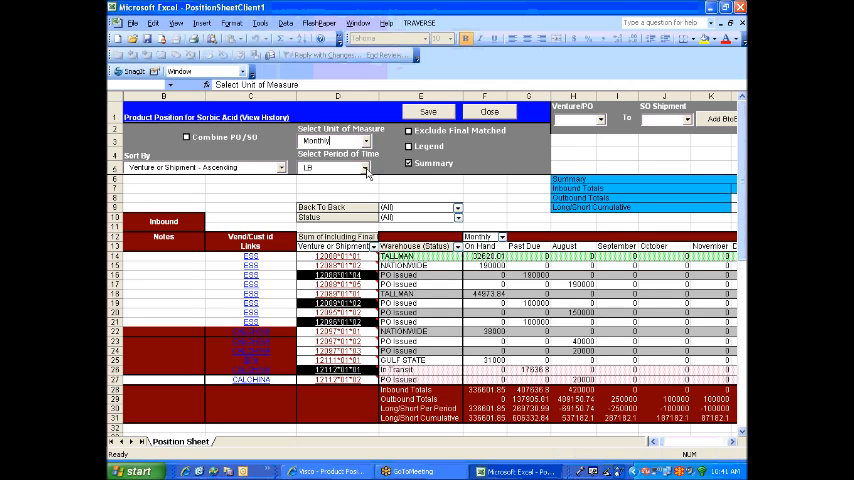
mouse_move(530, 284)
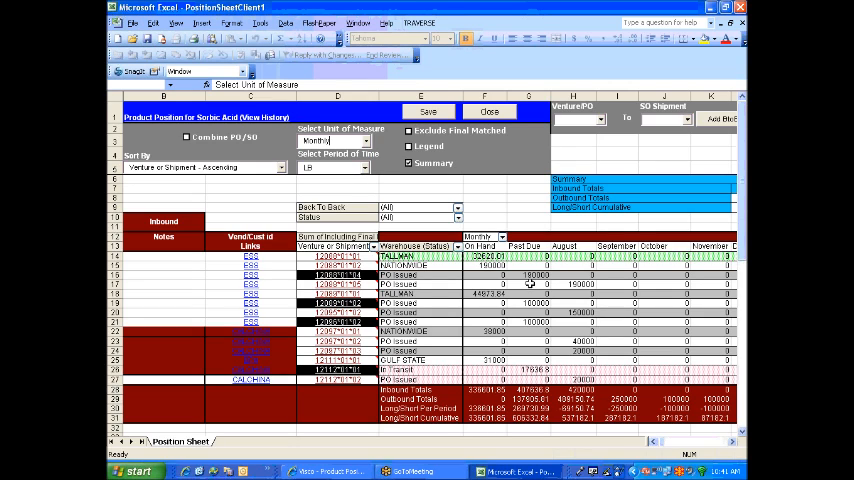
mouse_move(362, 176)
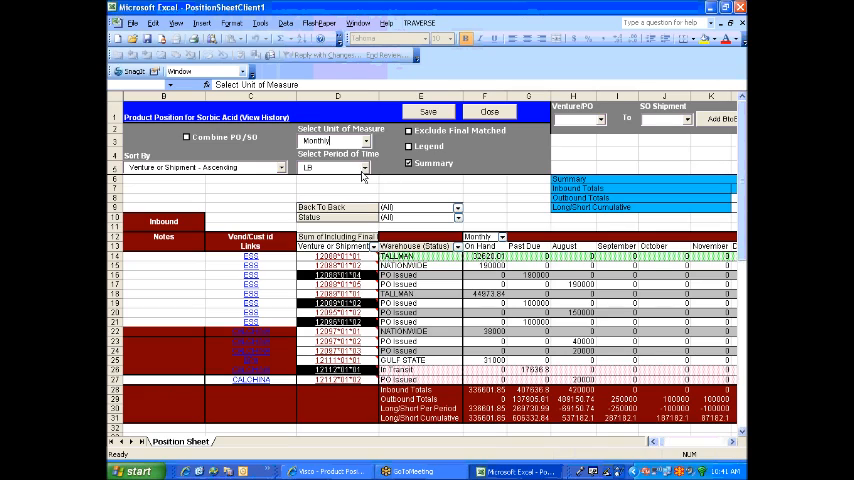
left_click(360, 168)
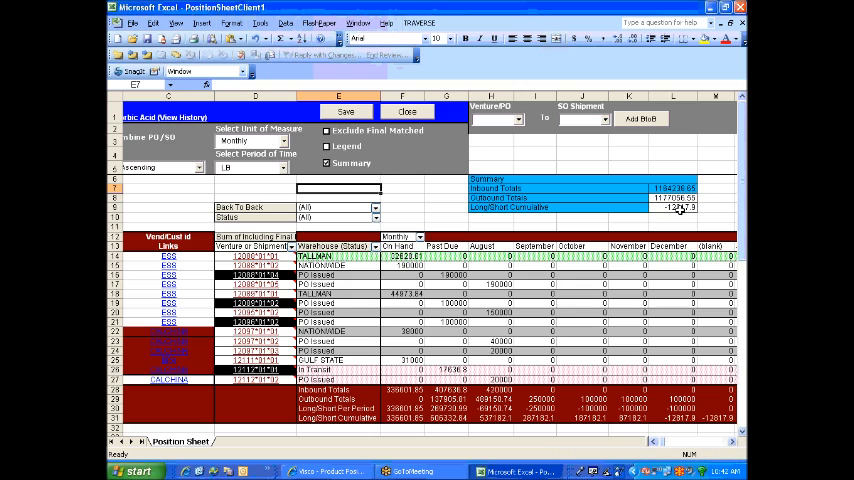
Scroll right to view the summary balance box and the remaining month columns
left_click(672, 208)
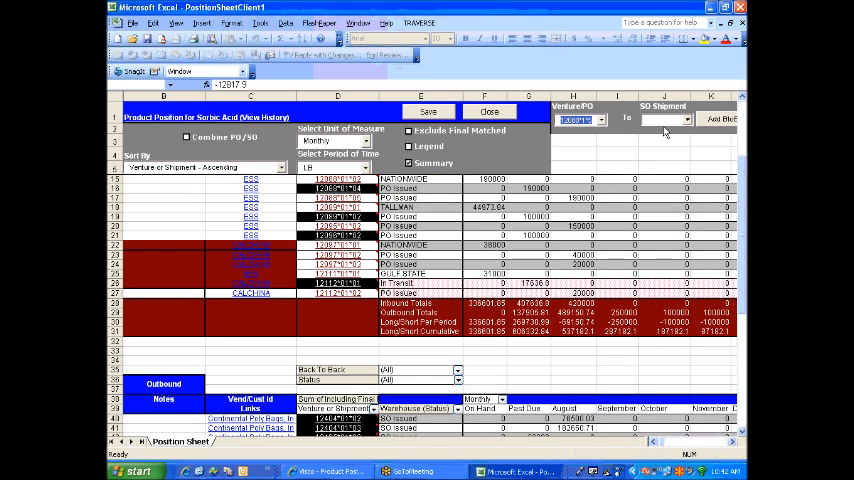
Select a sales order shipment from the SO Shipment list in the Outbound area
left_click(688, 120)
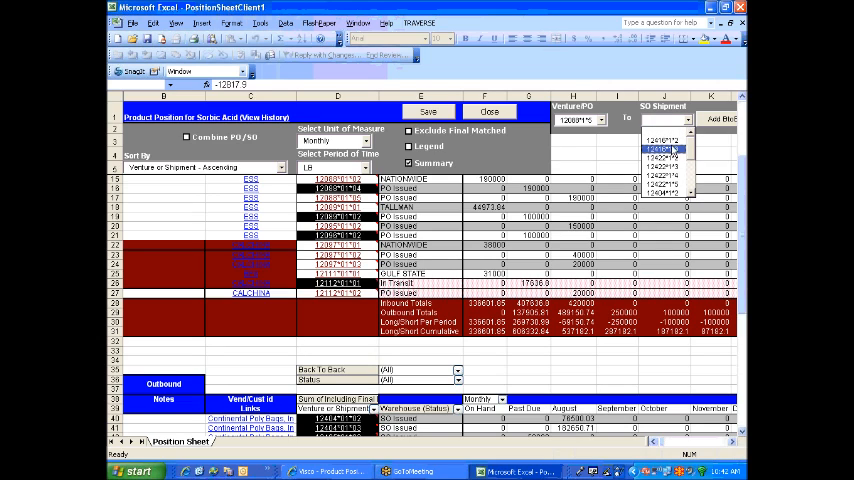
left_click(664, 156)
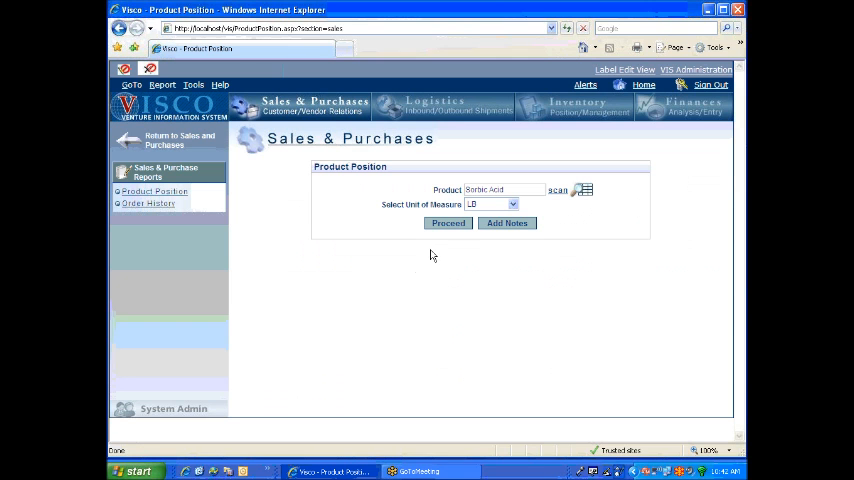
mouse_move(416, 256)
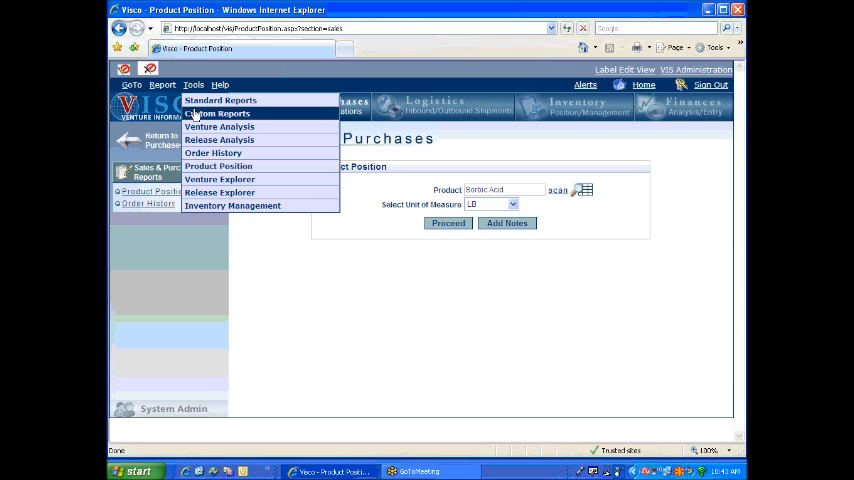
mouse_move(308, 208)
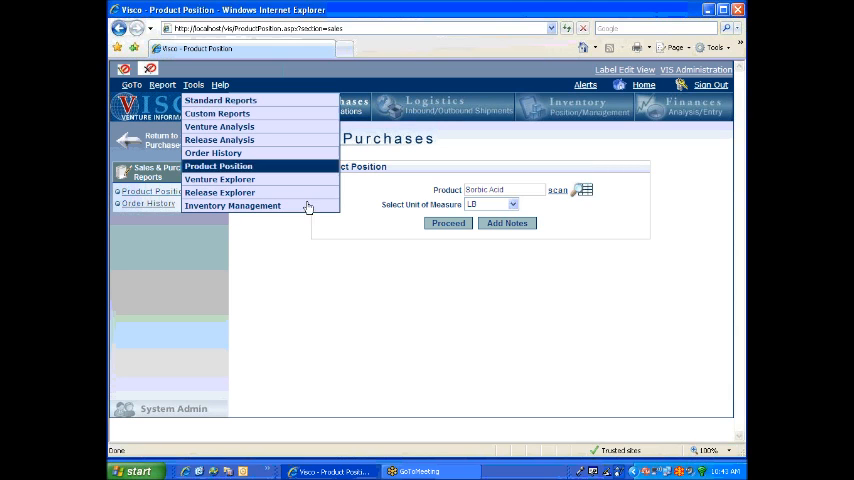